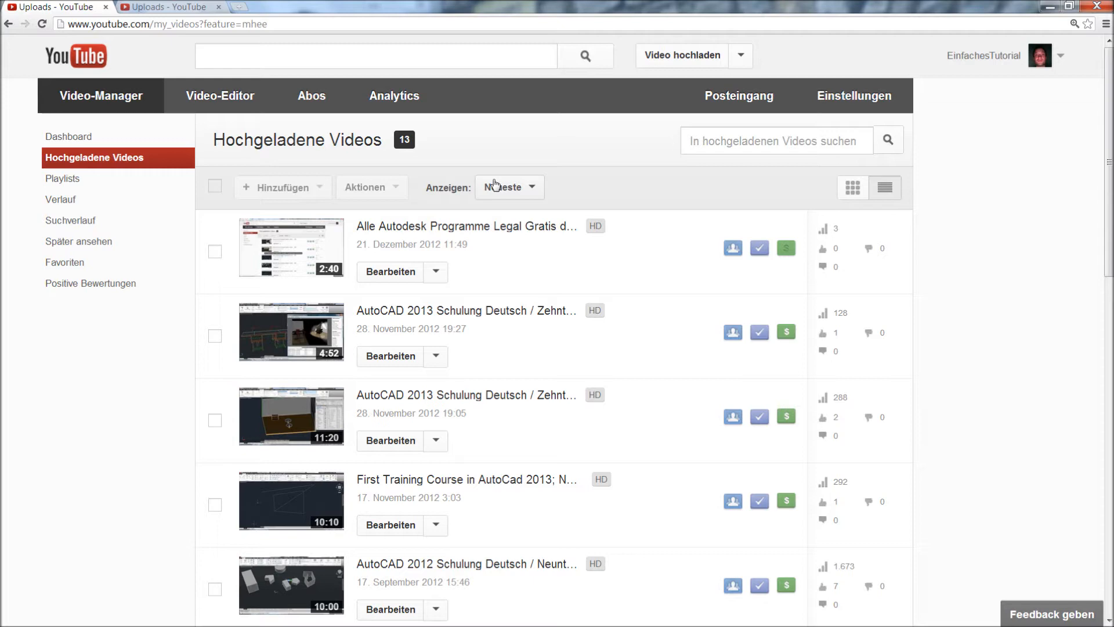
# Scroll down through the YouTube video manager page.
pyautogui.scroll(-3)
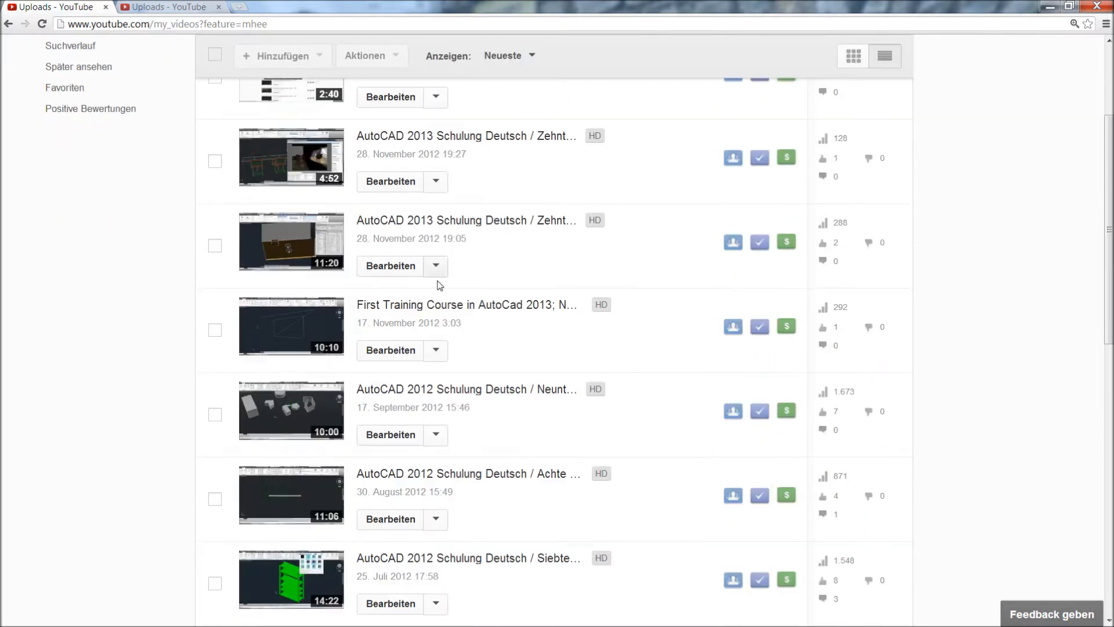
pyautogui.scroll(-3)
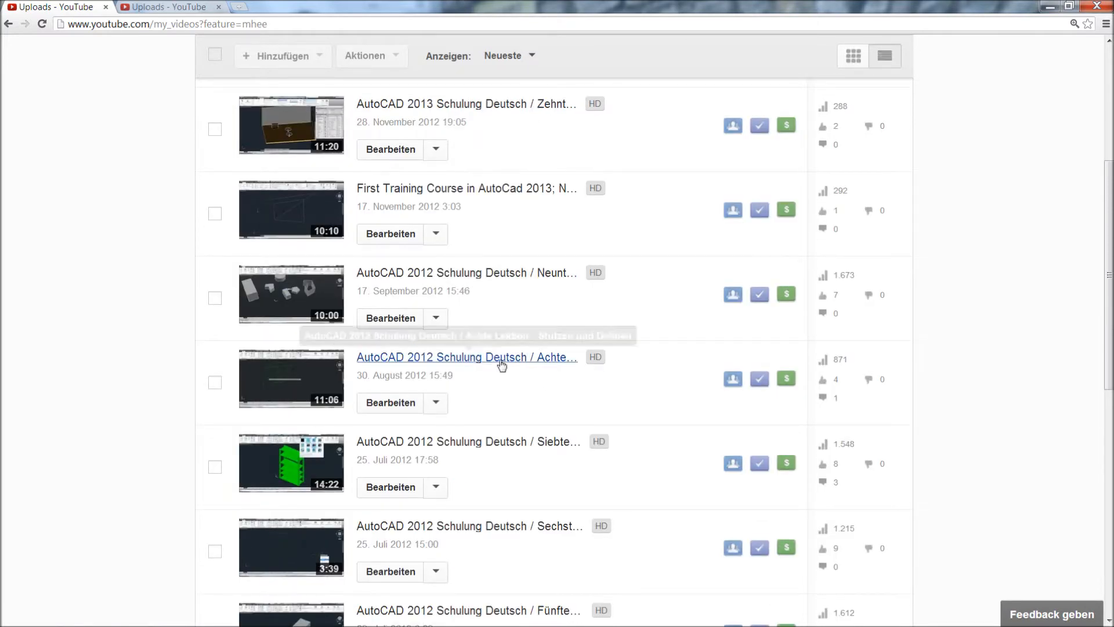
pyautogui.moveTo(471, 340)
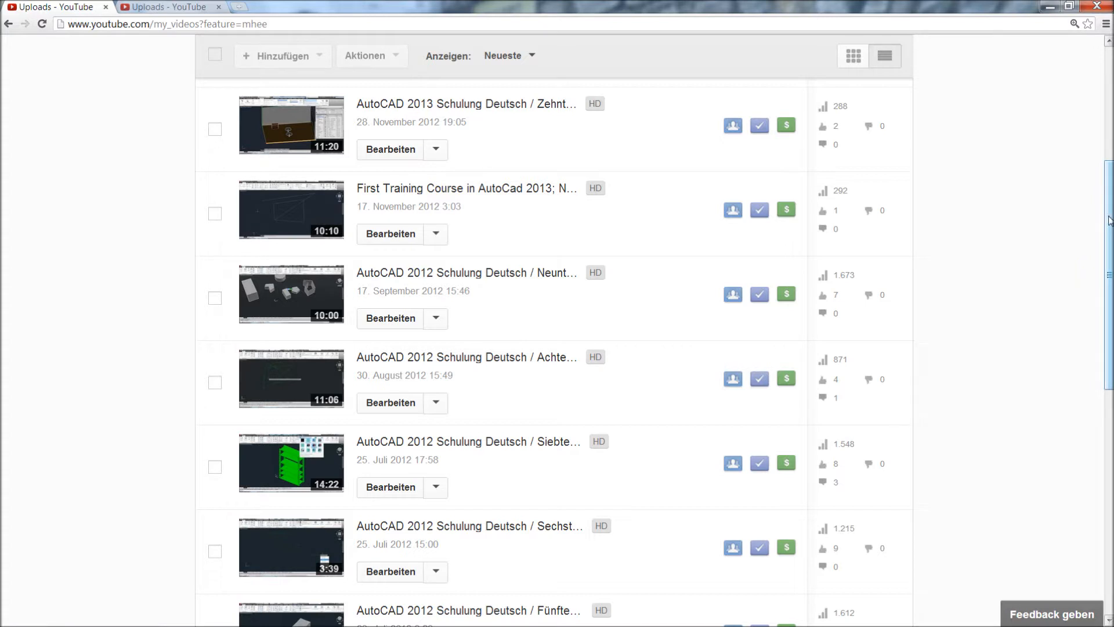
pyautogui.scroll(-3)
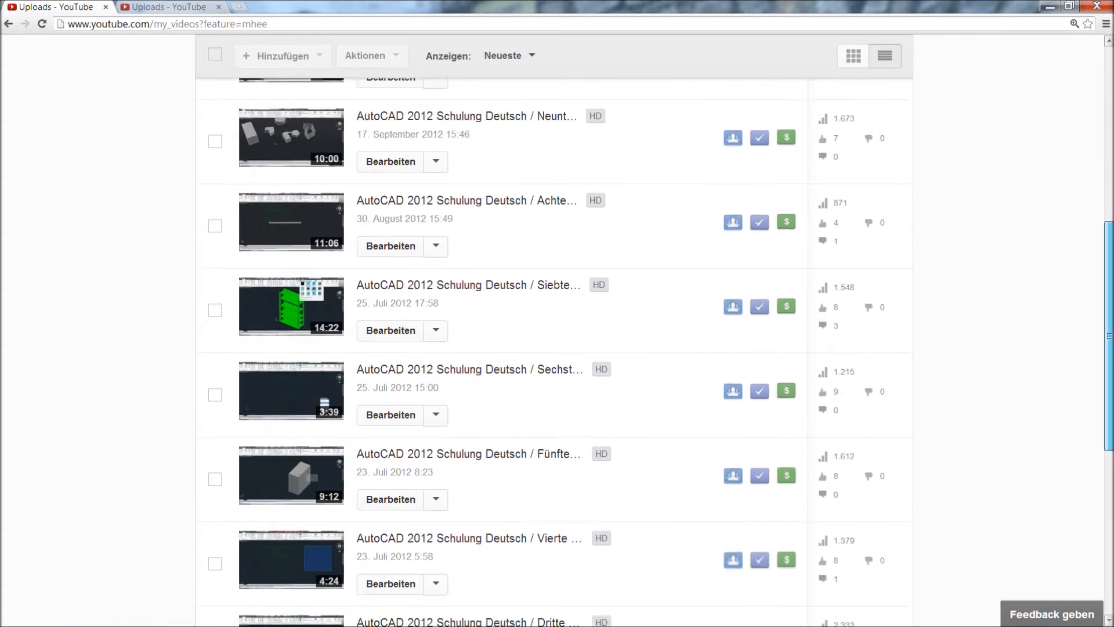
pyautogui.scroll(-3)
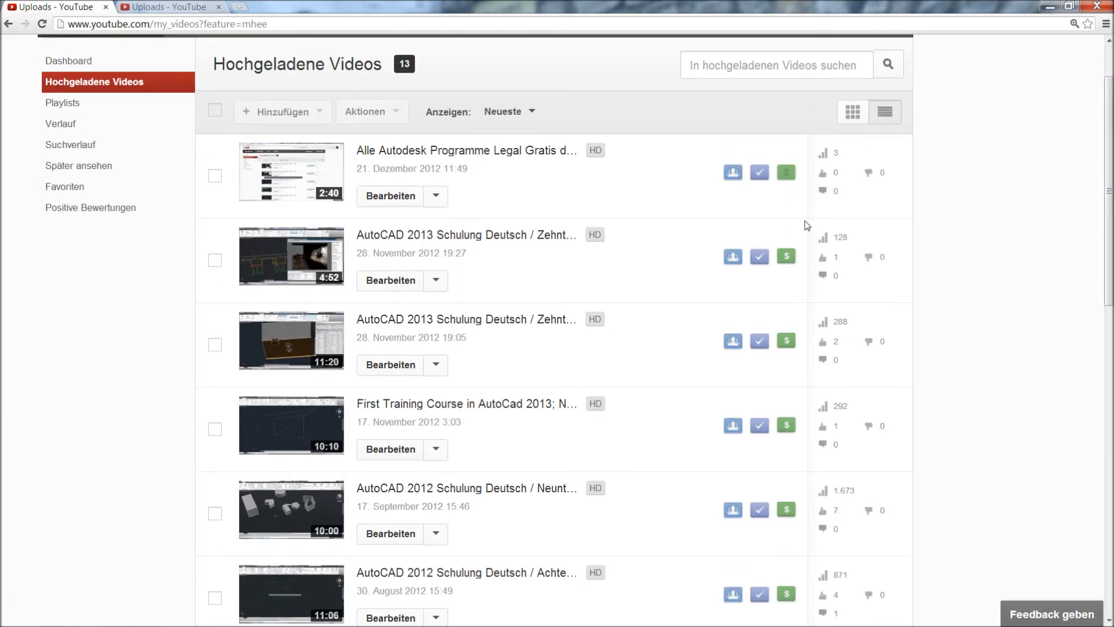
pyautogui.moveTo(480, 417)
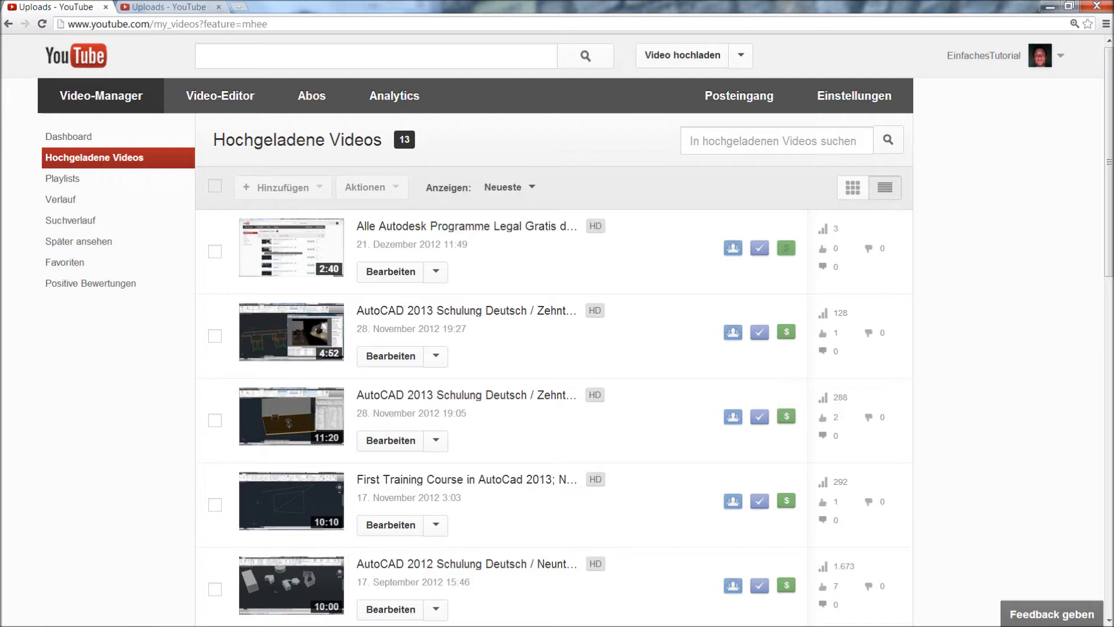
pyautogui.click(163, 23)
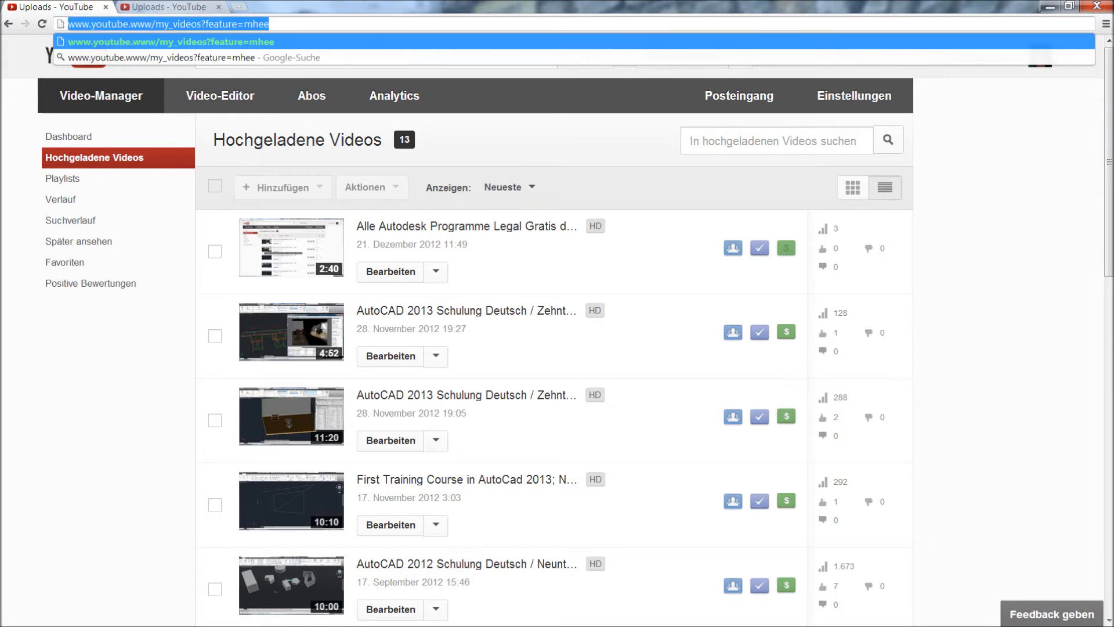
pyautogui.write('www.youtube.com')
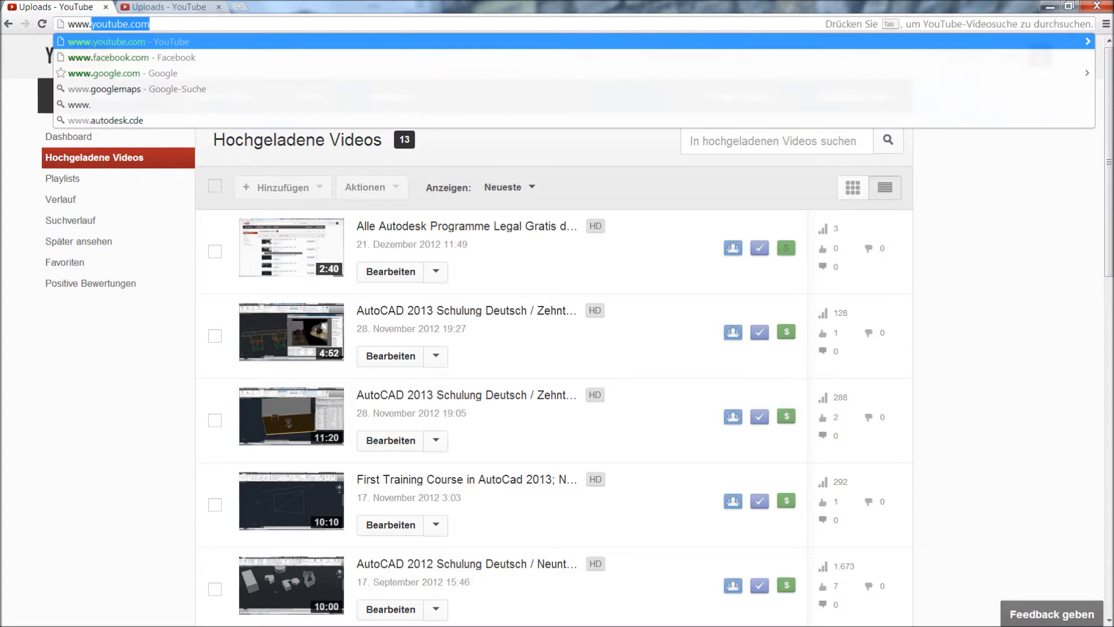
pyautogui.write('www.autodesk.de')
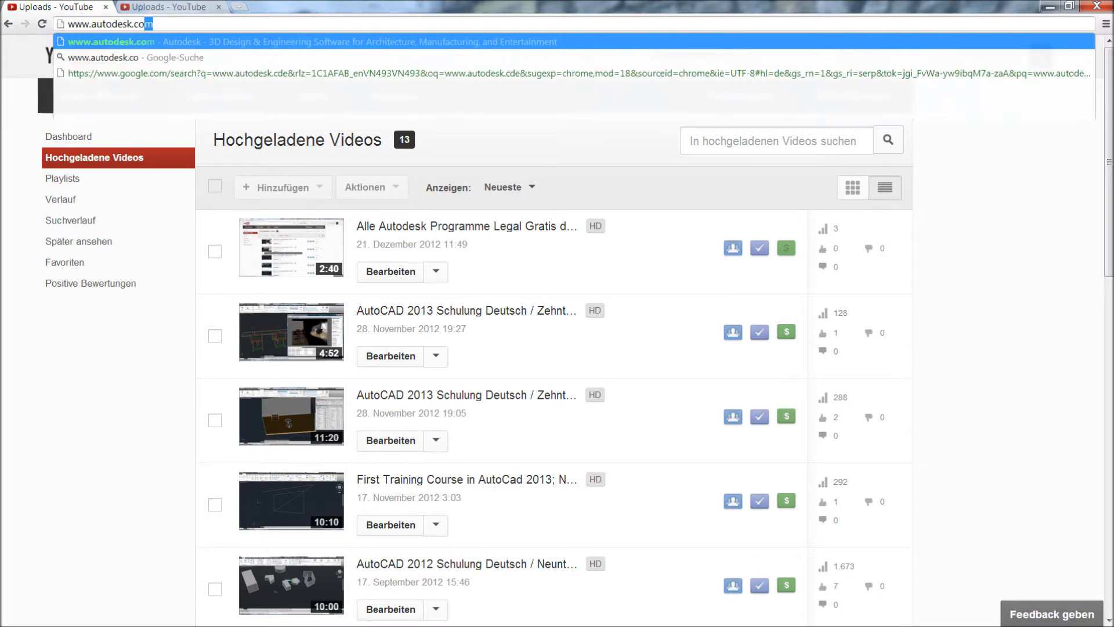
pyautogui.press('Enter')
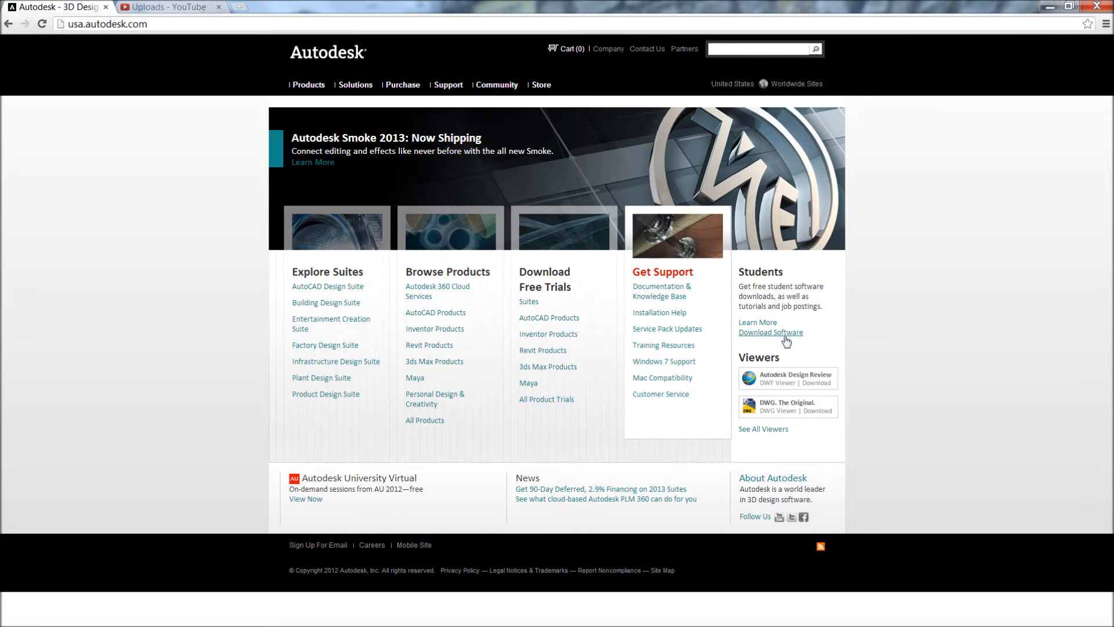
# Go to the free student software Download Center, then log out of the account.
pyautogui.click(770, 333)
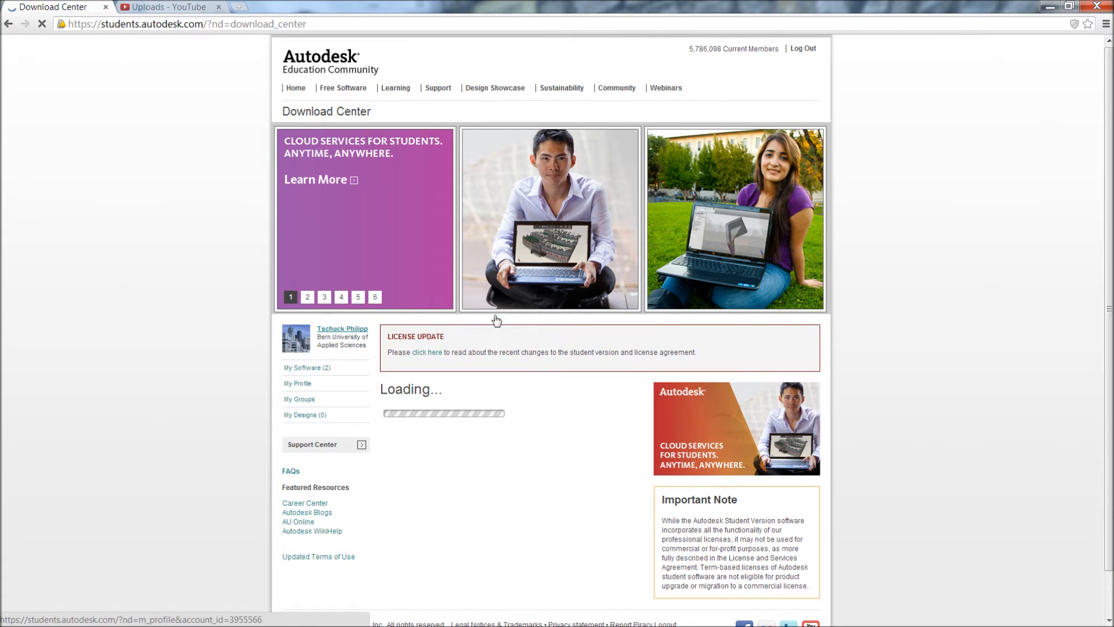
pyautogui.moveTo(803, 57)
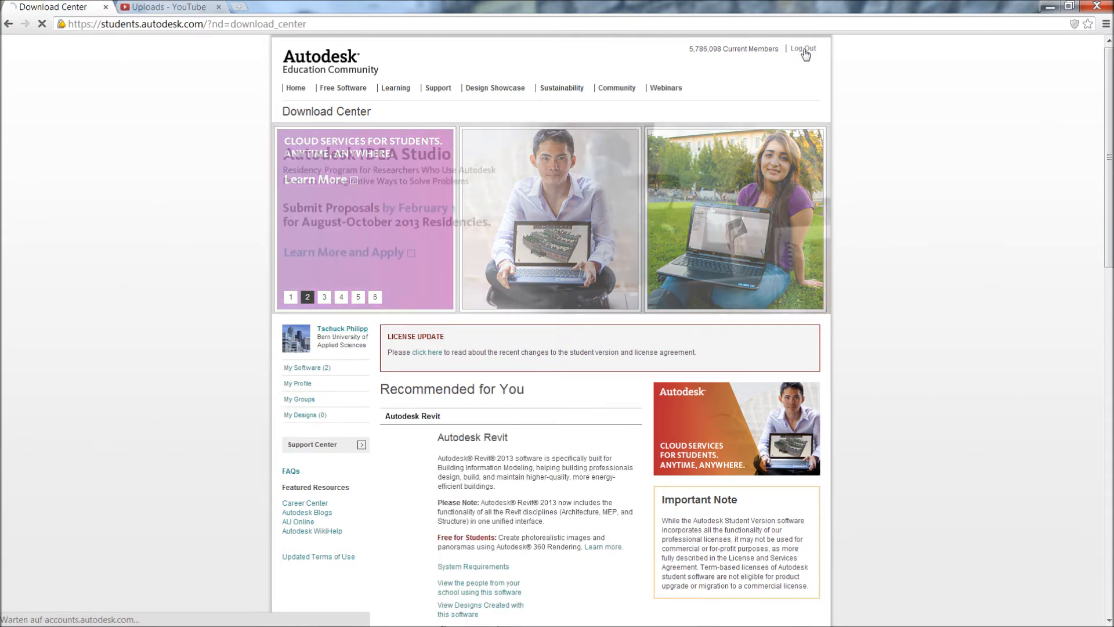
pyautogui.click(804, 48)
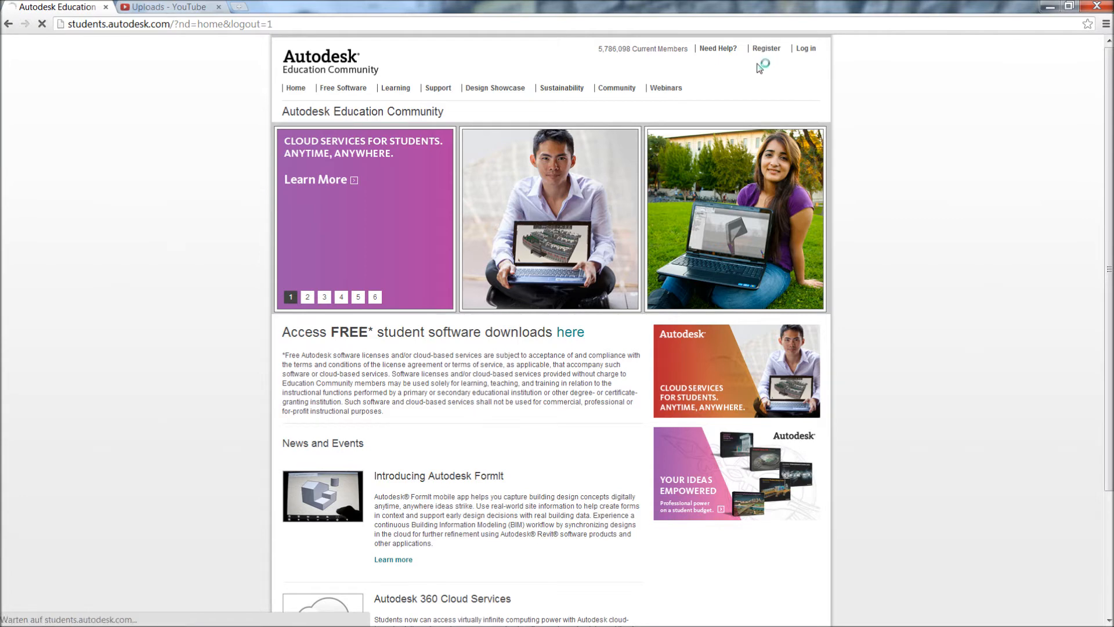
# Start registration with Switzerland as country, then bring up the Autodesk sign-in window.
pyautogui.click(766, 48)
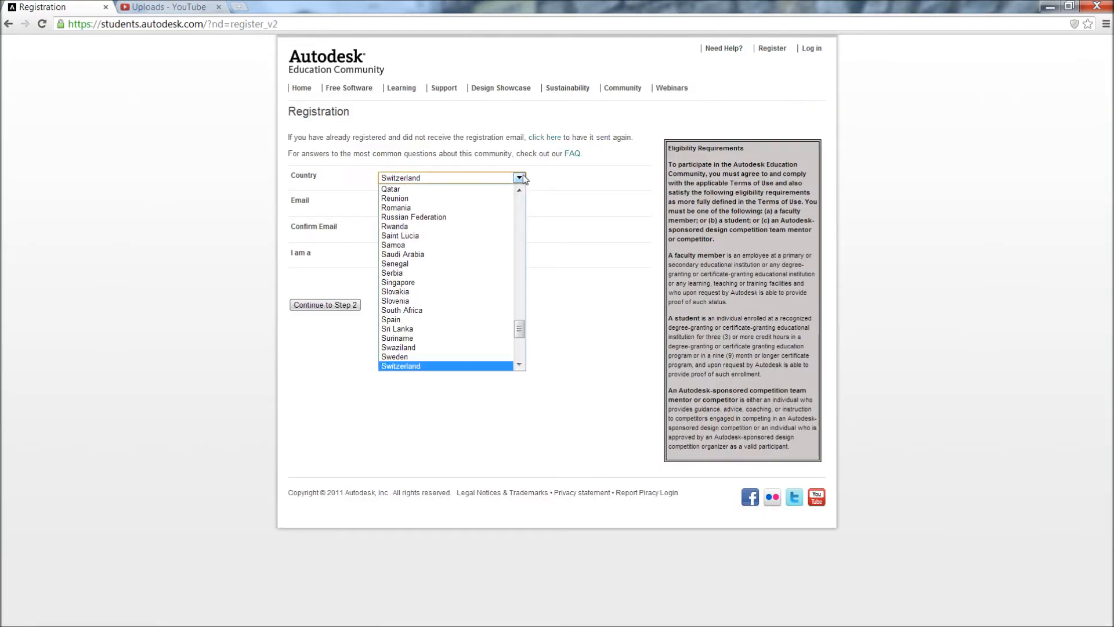
pyautogui.click(401, 366)
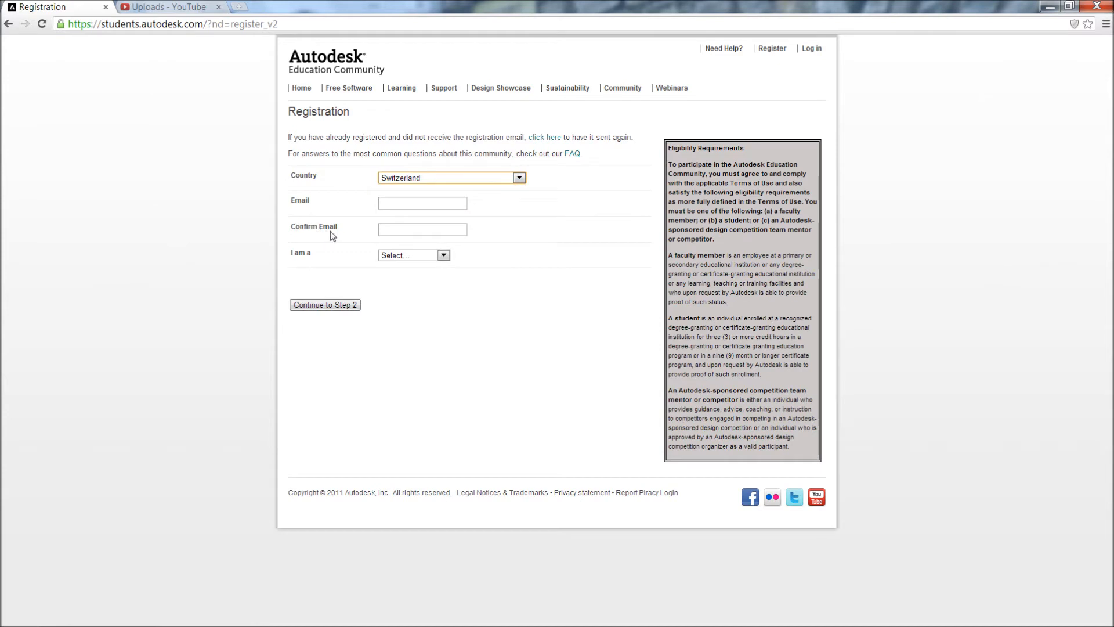
pyautogui.click(413, 254)
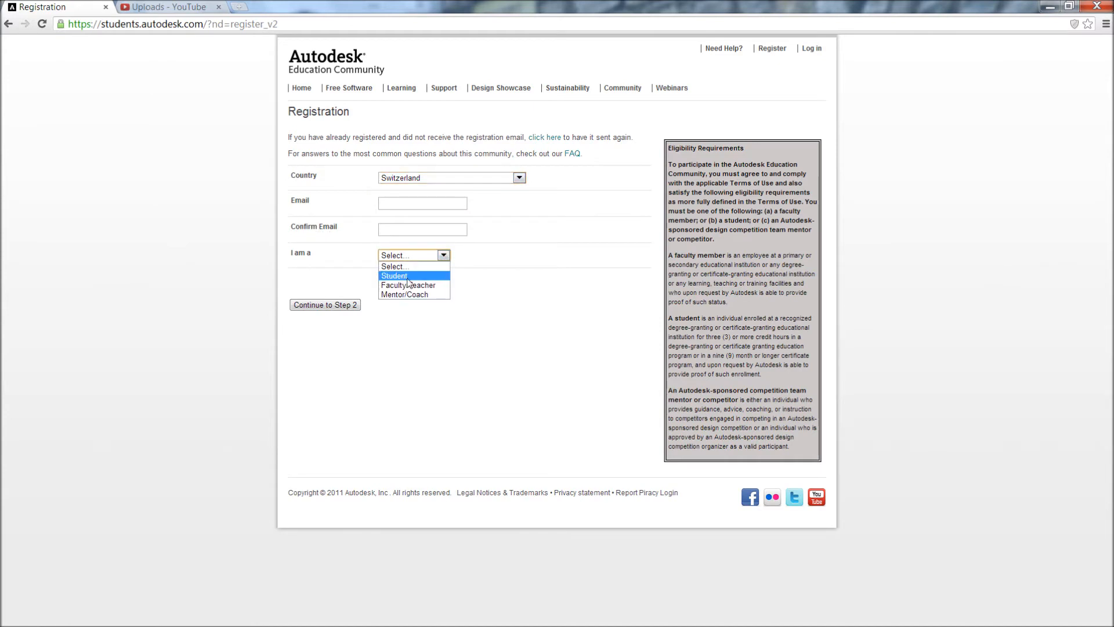
pyautogui.moveTo(405, 294)
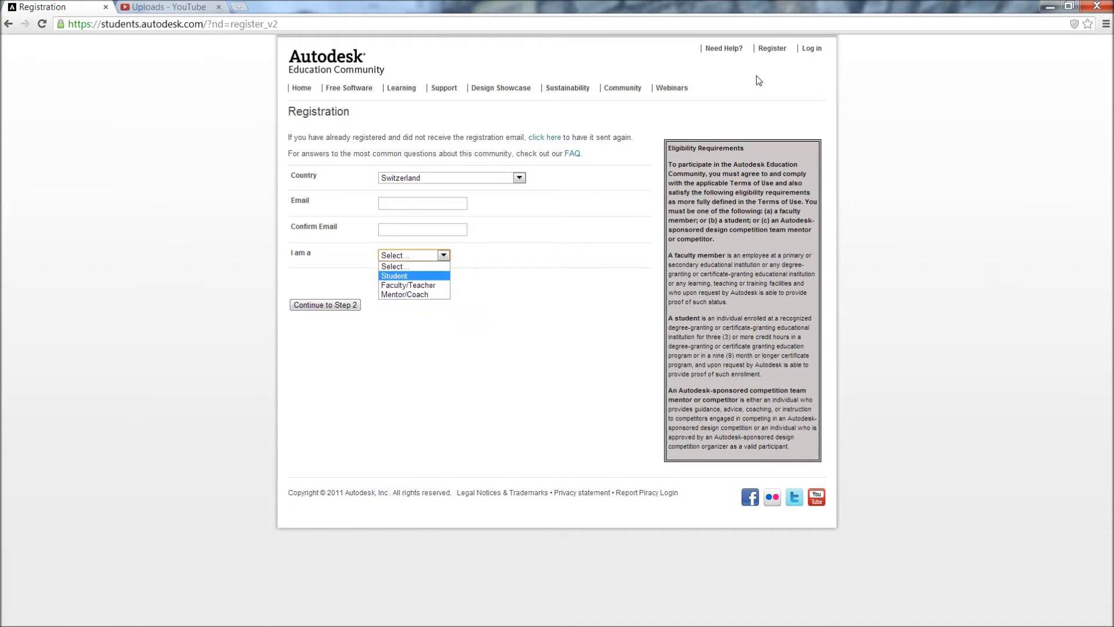
pyautogui.click(810, 48)
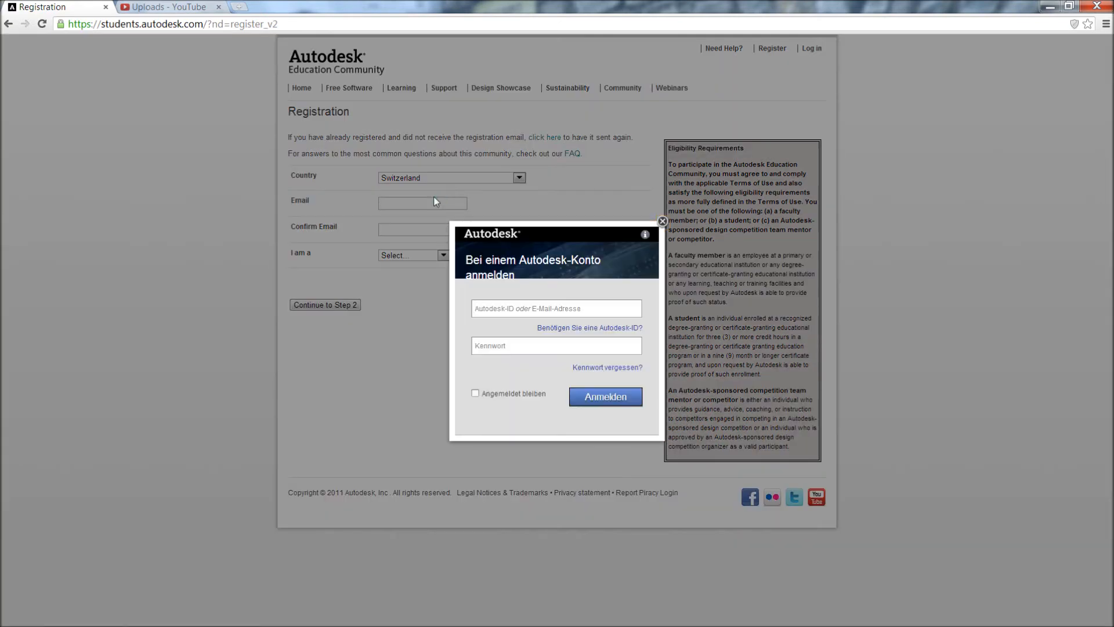
# Enter 'tsc' in the Autodesk-ID field and pick the saved ID from the suggestions.
pyautogui.click(556, 307)
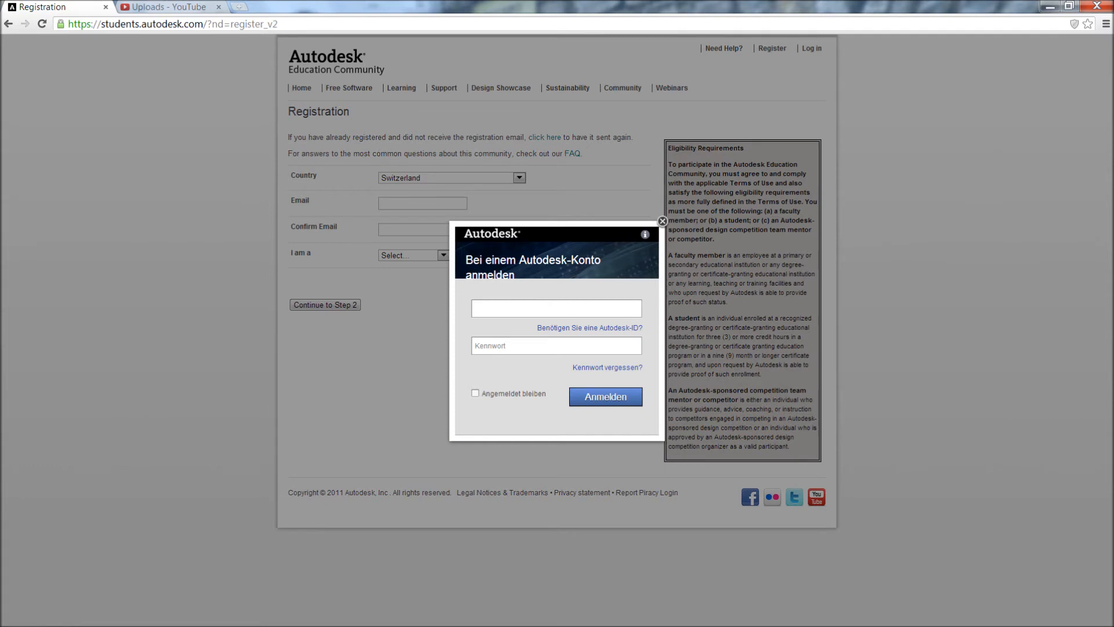
pyautogui.write('tsc')
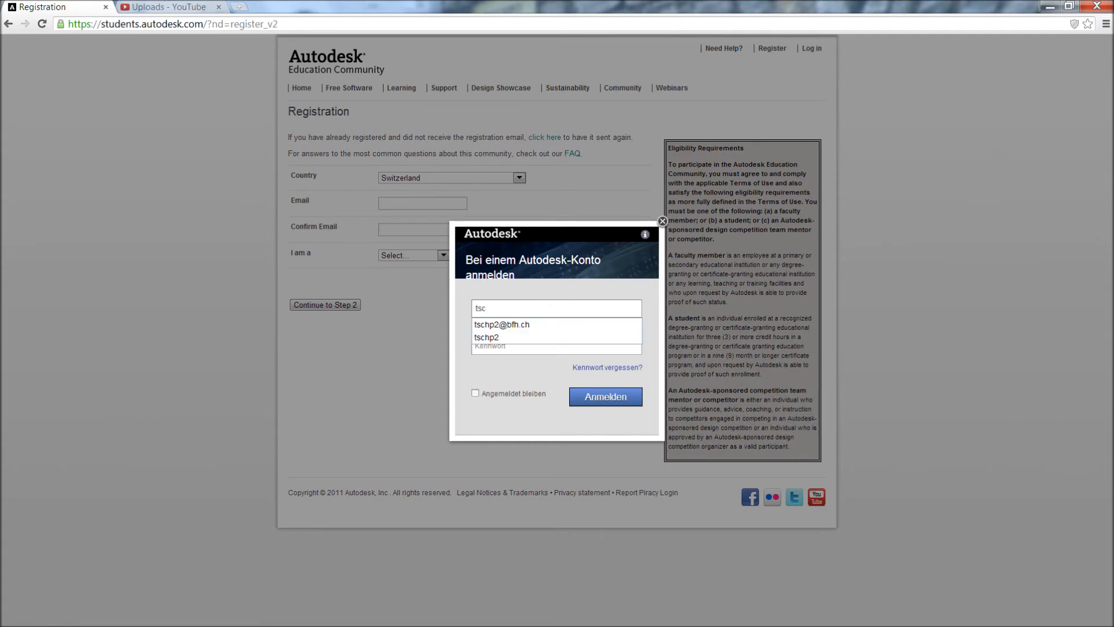
pyautogui.click(502, 324)
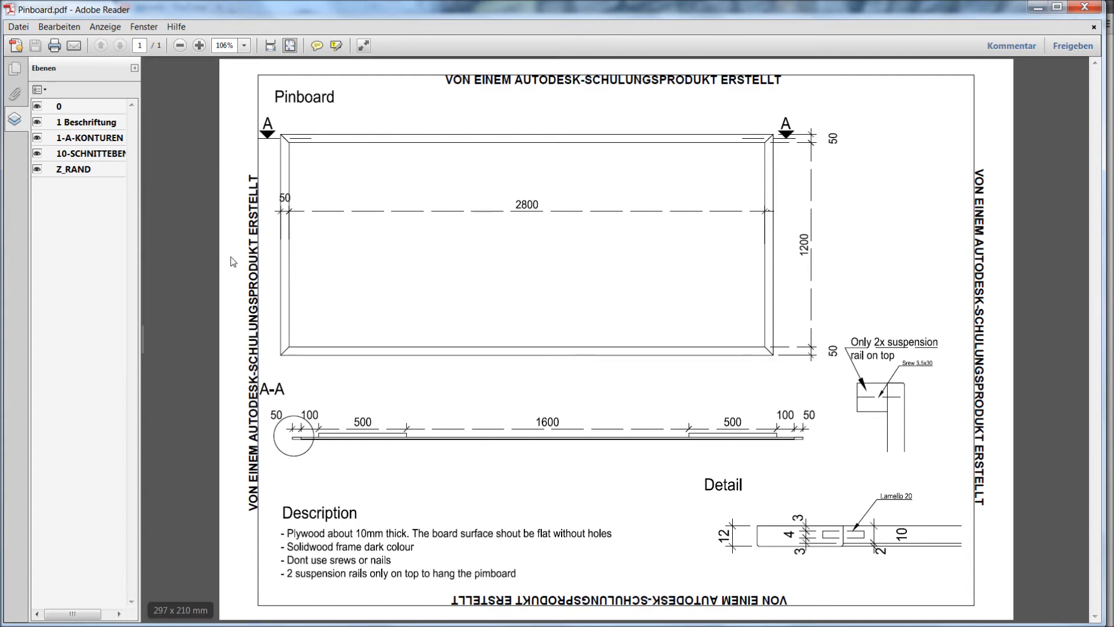
pyautogui.moveTo(298, 463)
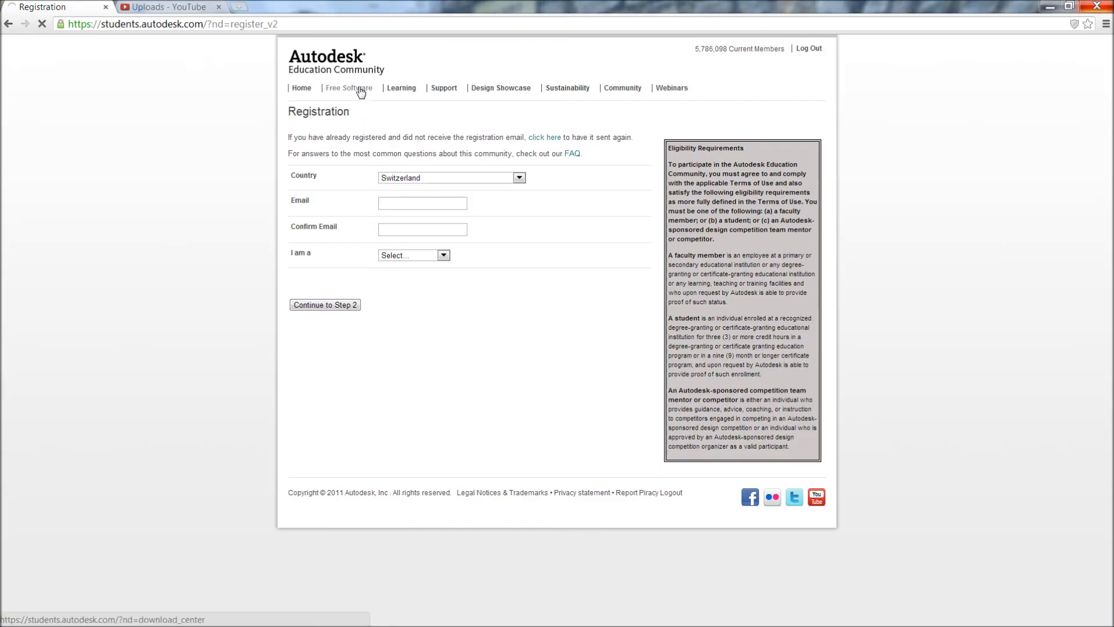
# Go to the Free Software Download Center and scroll down to the AutoCAD product list.
pyautogui.click(343, 88)
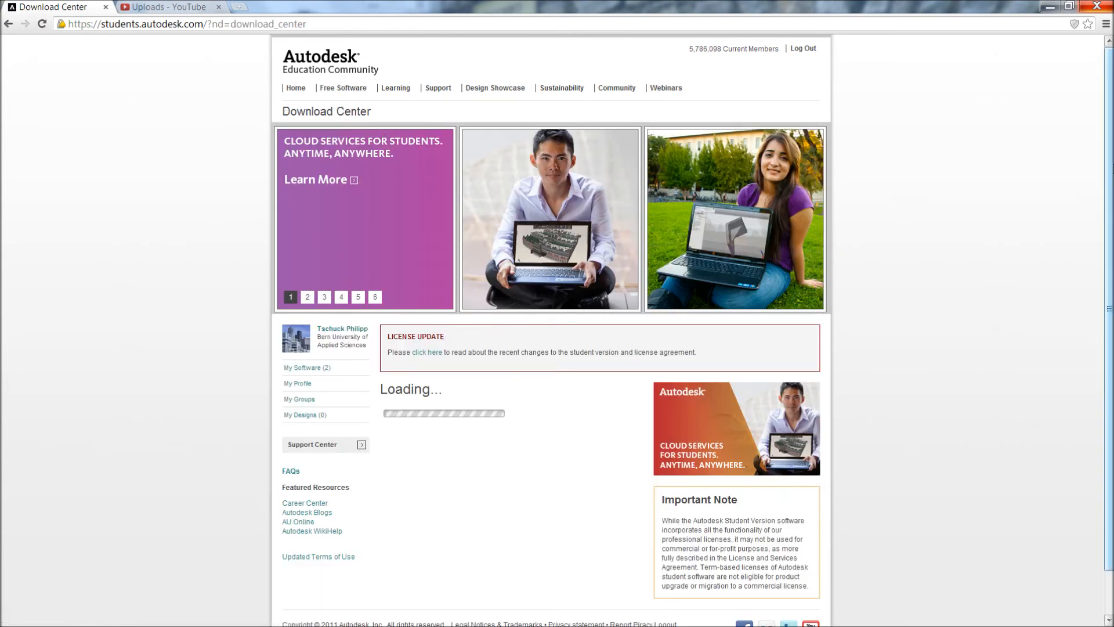
pyautogui.scroll(-3)
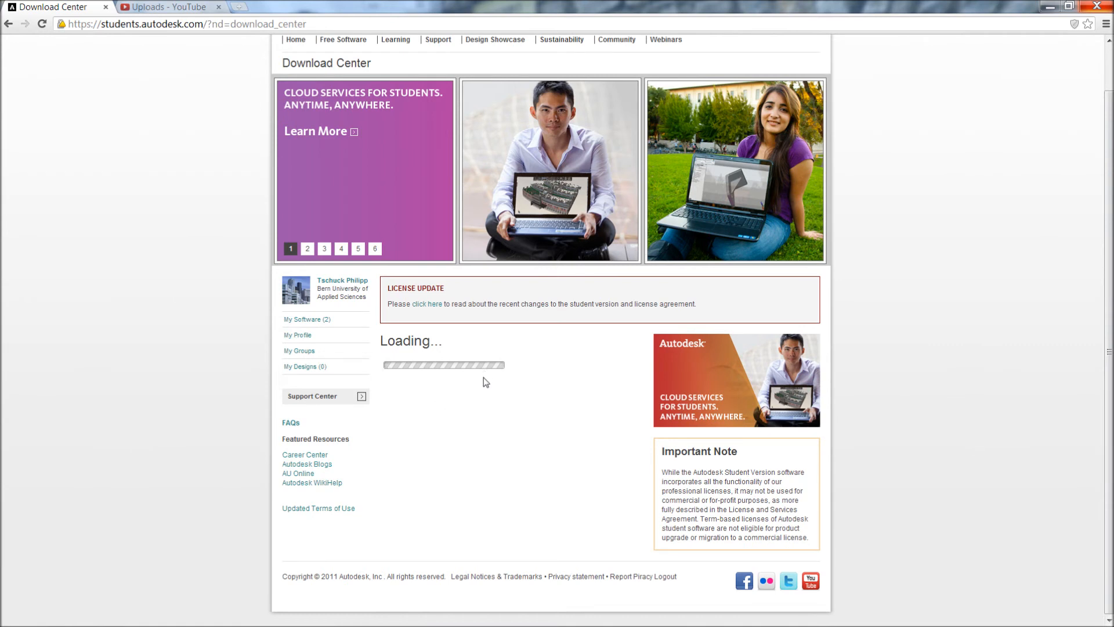
pyautogui.moveTo(441, 384)
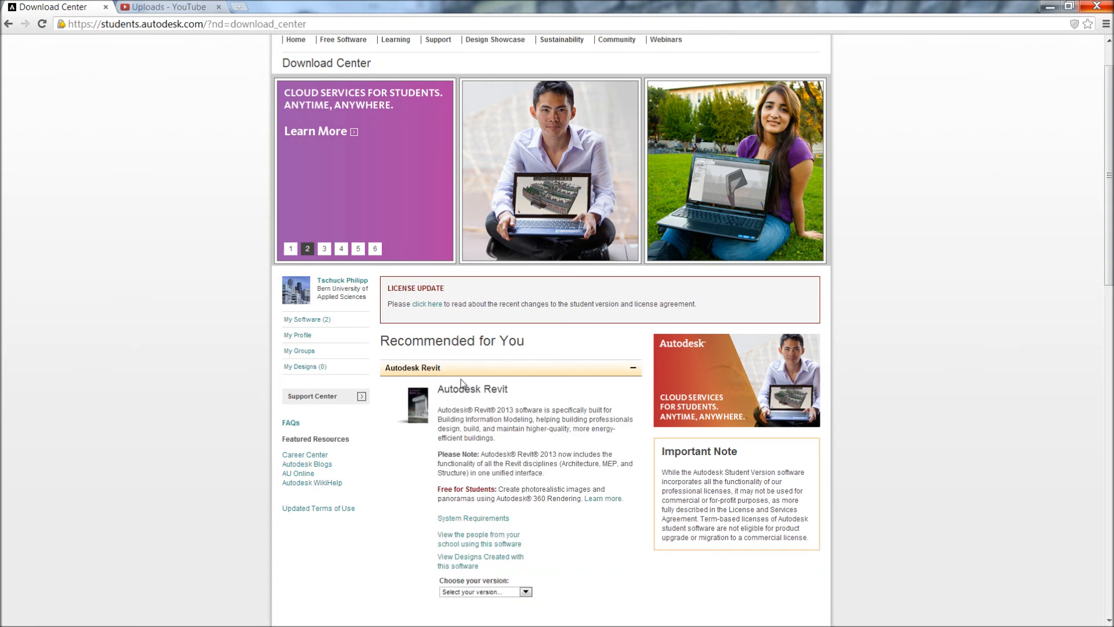
pyautogui.scroll(-3)
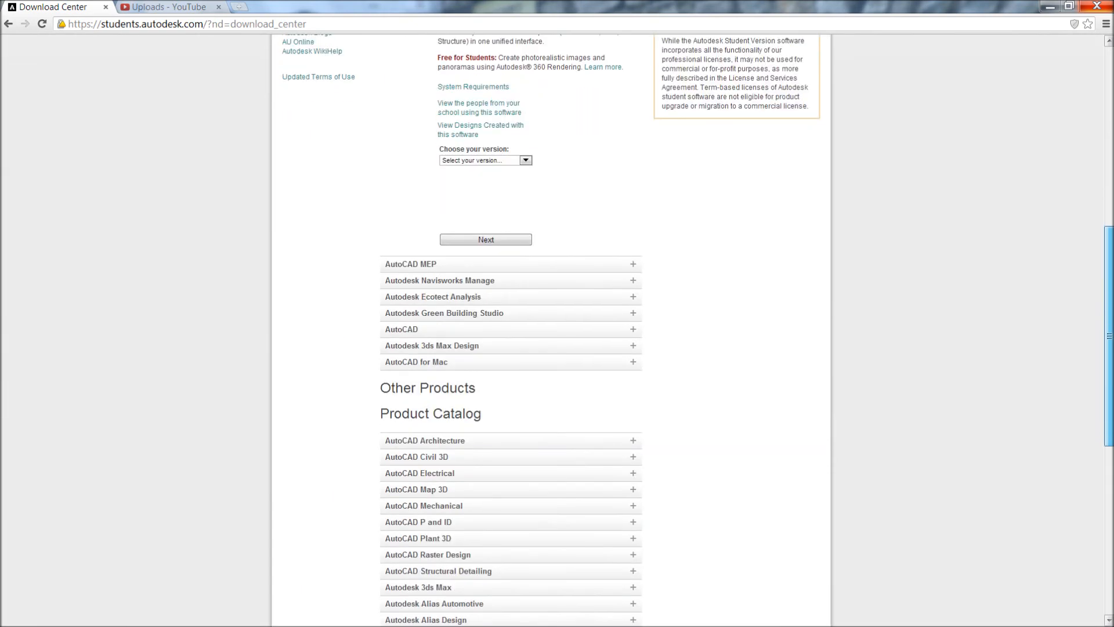
pyautogui.scroll(-3)
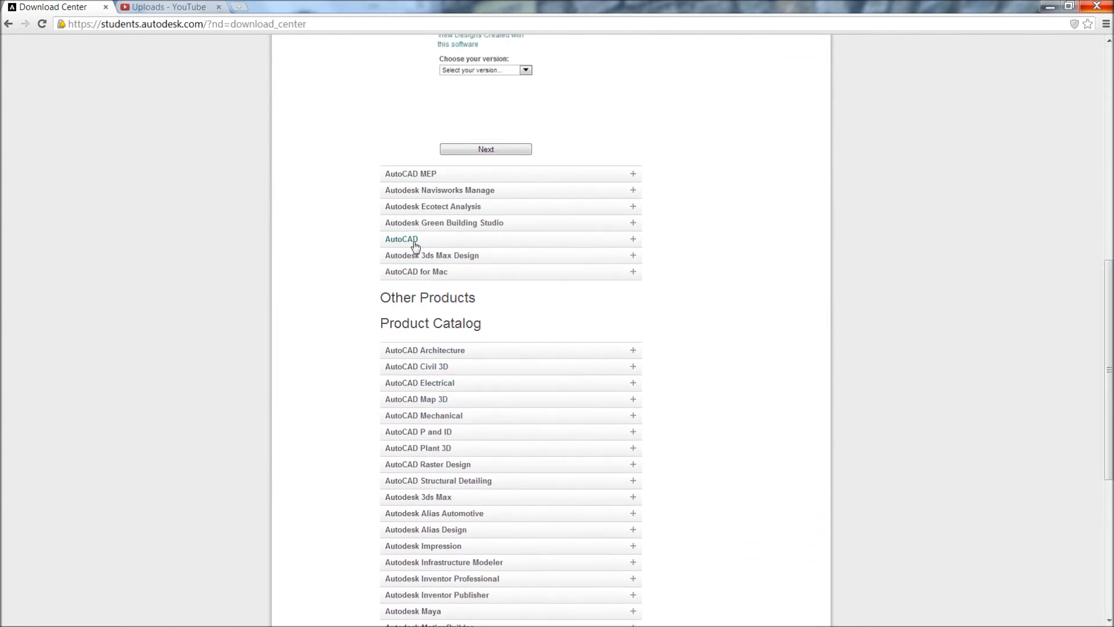
# Select AutoCAD version 2013, English, Windows 64bit and continue to its download details.
pyautogui.click(401, 239)
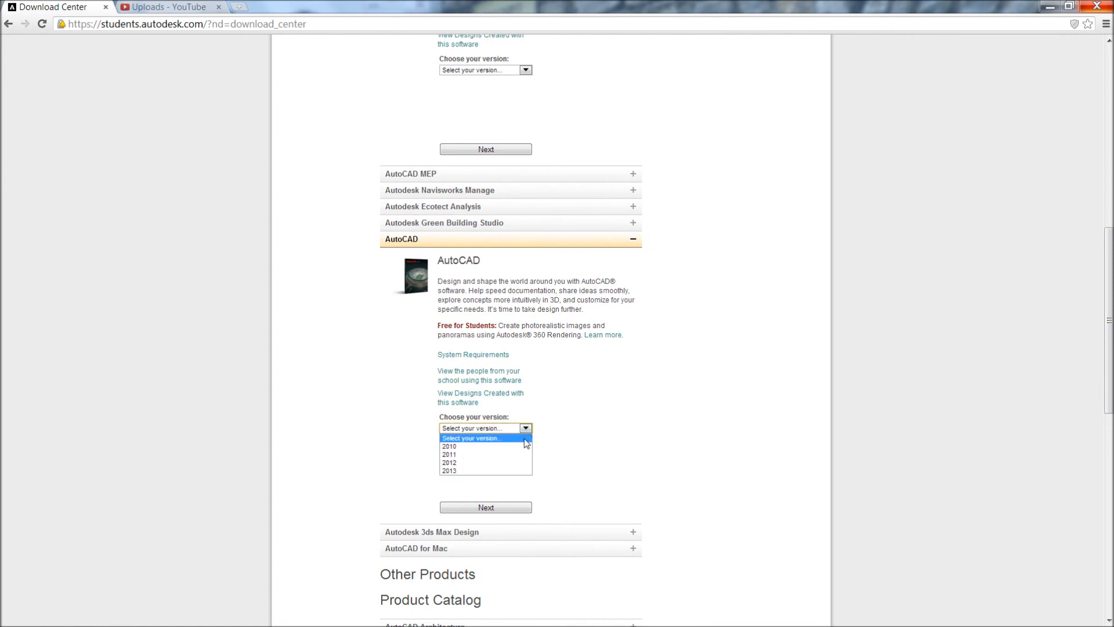
pyautogui.click(449, 471)
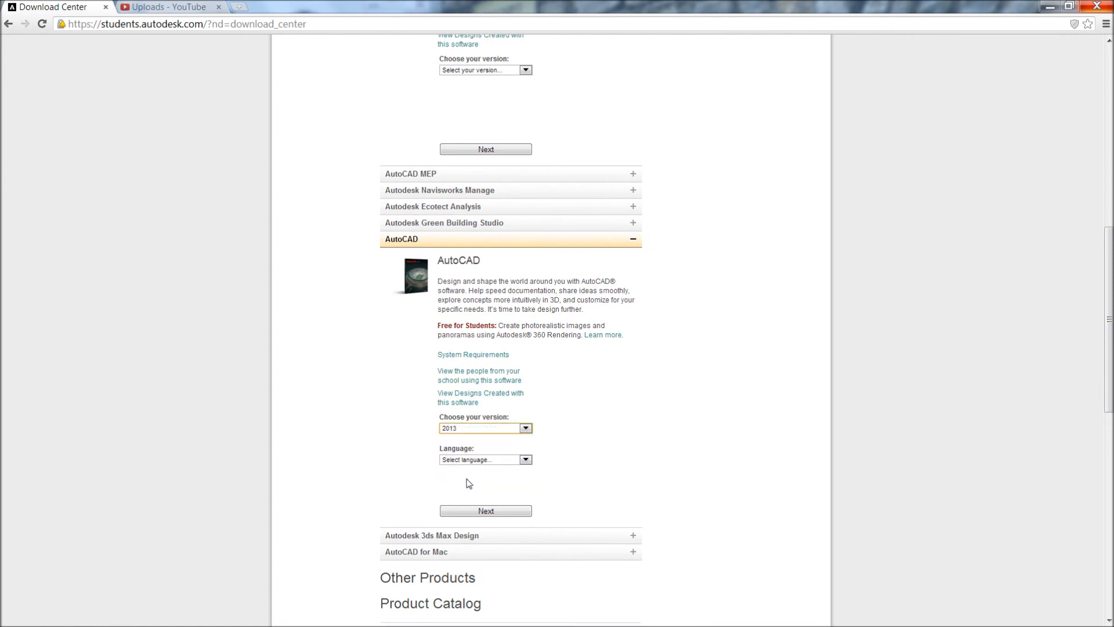
pyautogui.click(485, 459)
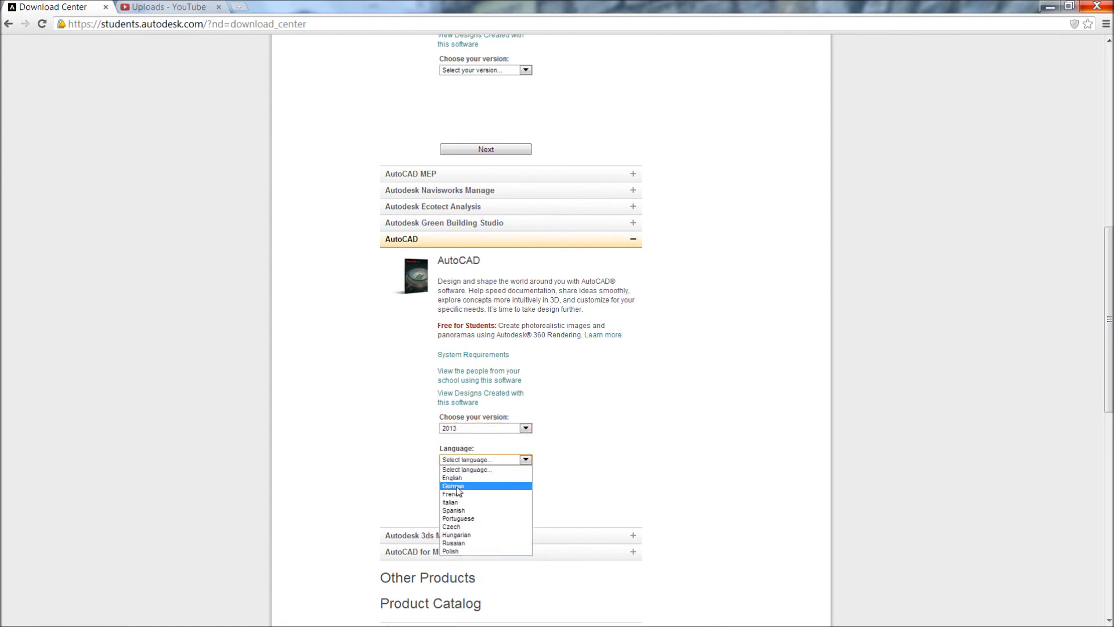
pyautogui.moveTo(455, 477)
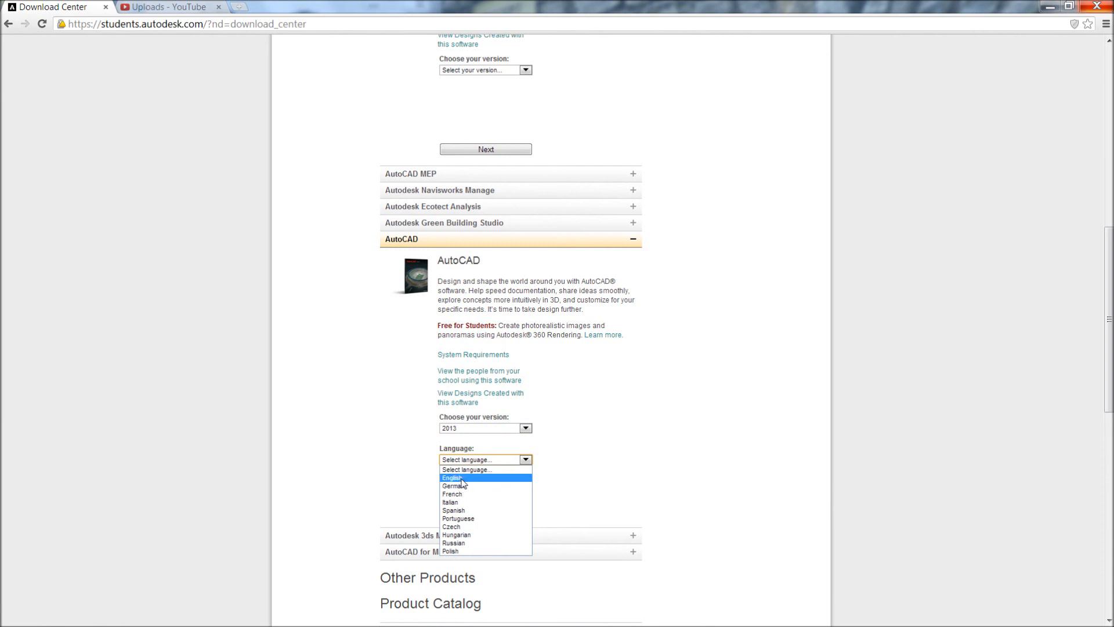
pyautogui.click(453, 477)
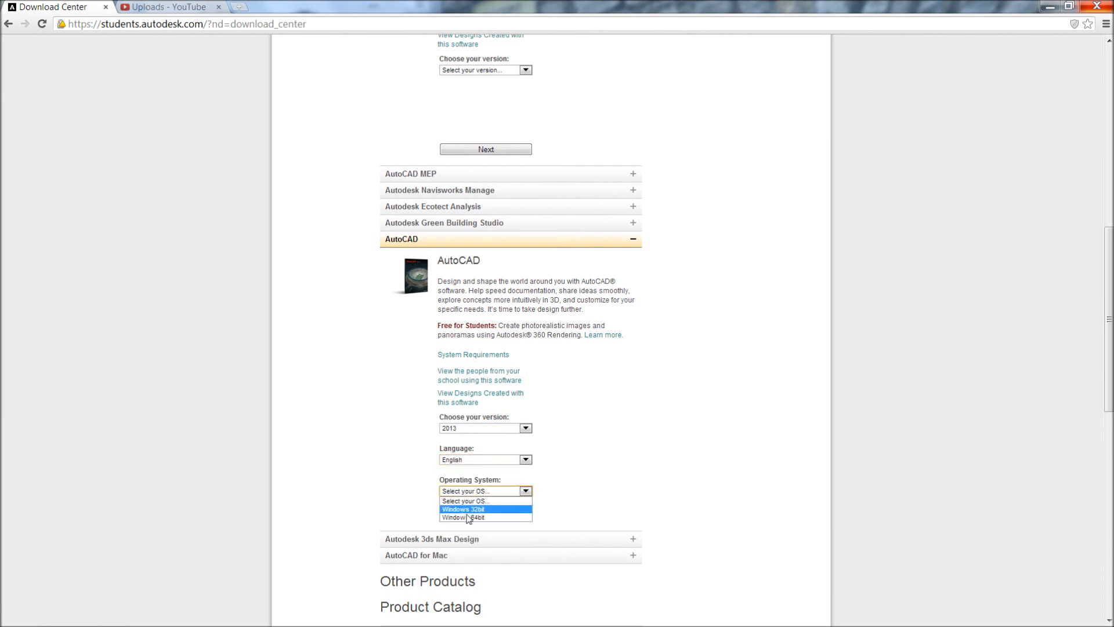
pyautogui.click(462, 516)
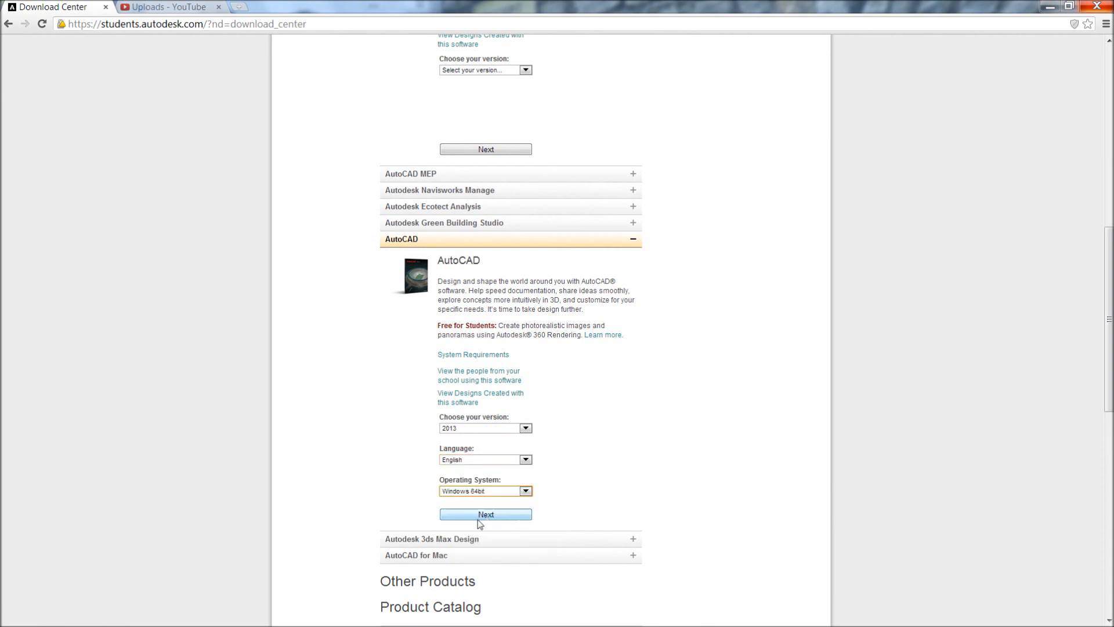
pyautogui.click(485, 514)
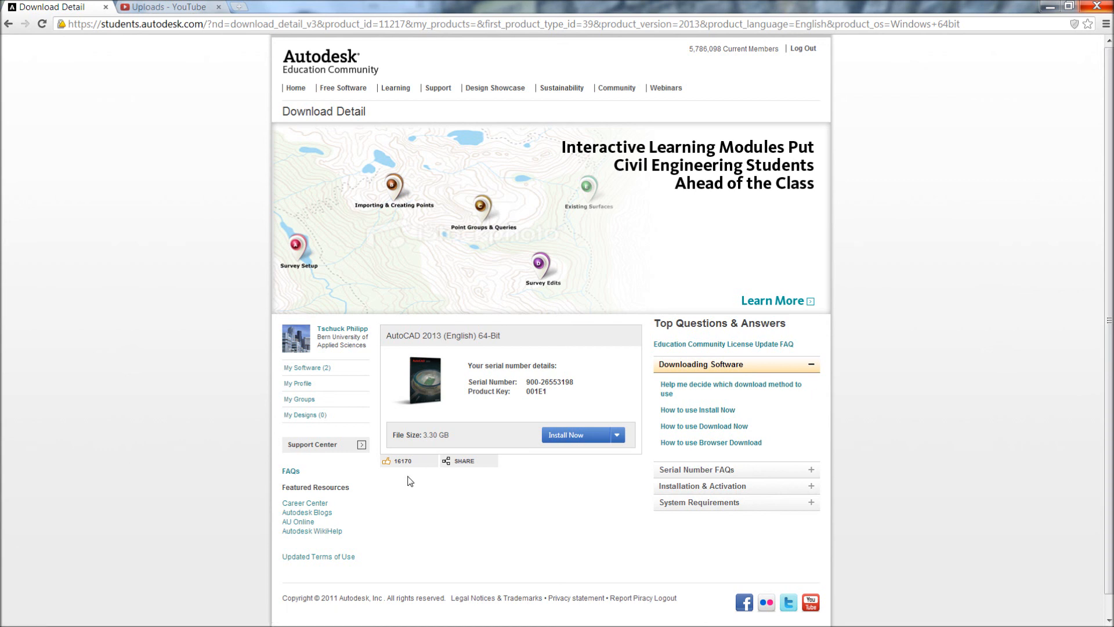
pyautogui.moveTo(412, 483)
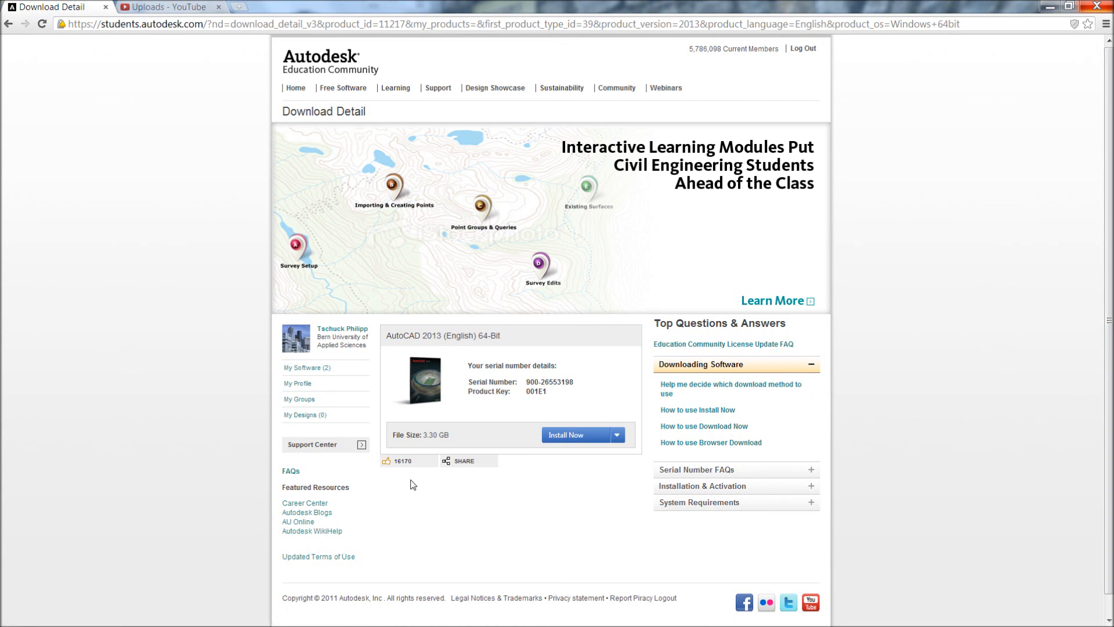